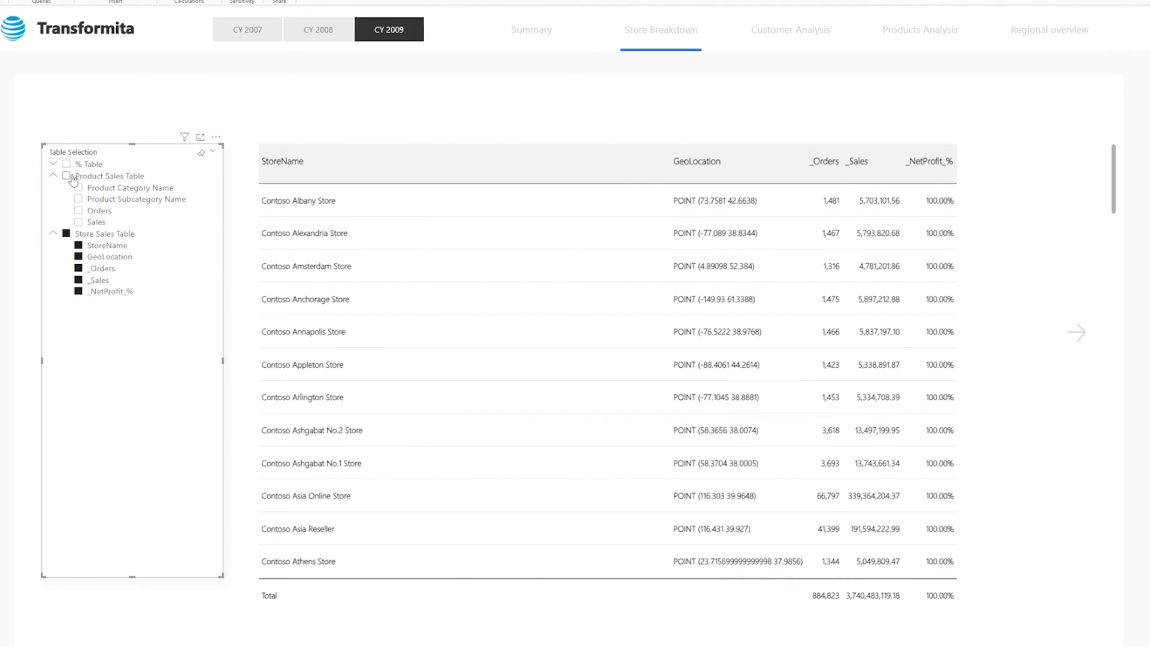
# Step: Switch to the Store Orders report page holding the empty table visual
pyautogui.click(67, 175)
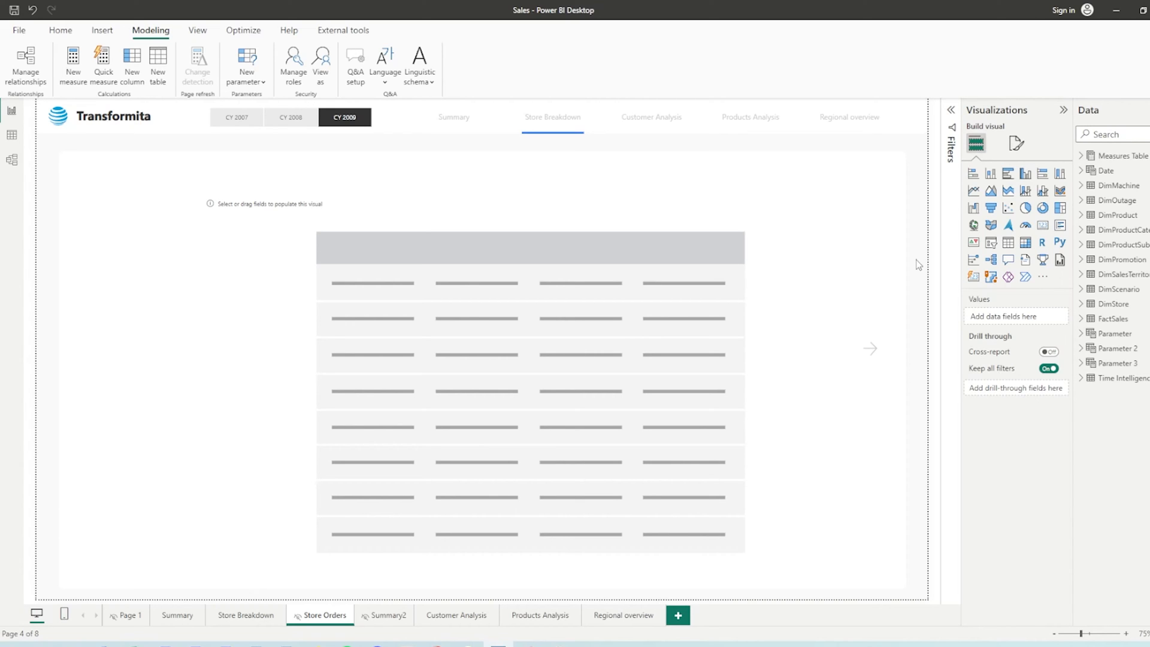
pyautogui.moveTo(1115, 319)
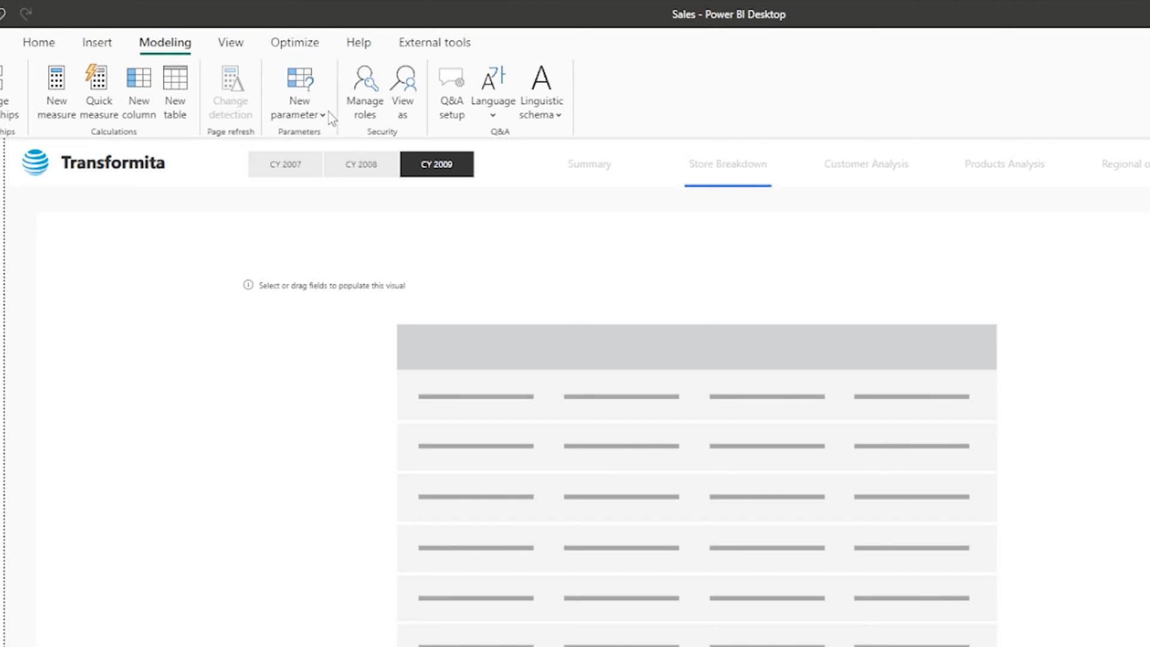
pyautogui.moveTo(307, 164)
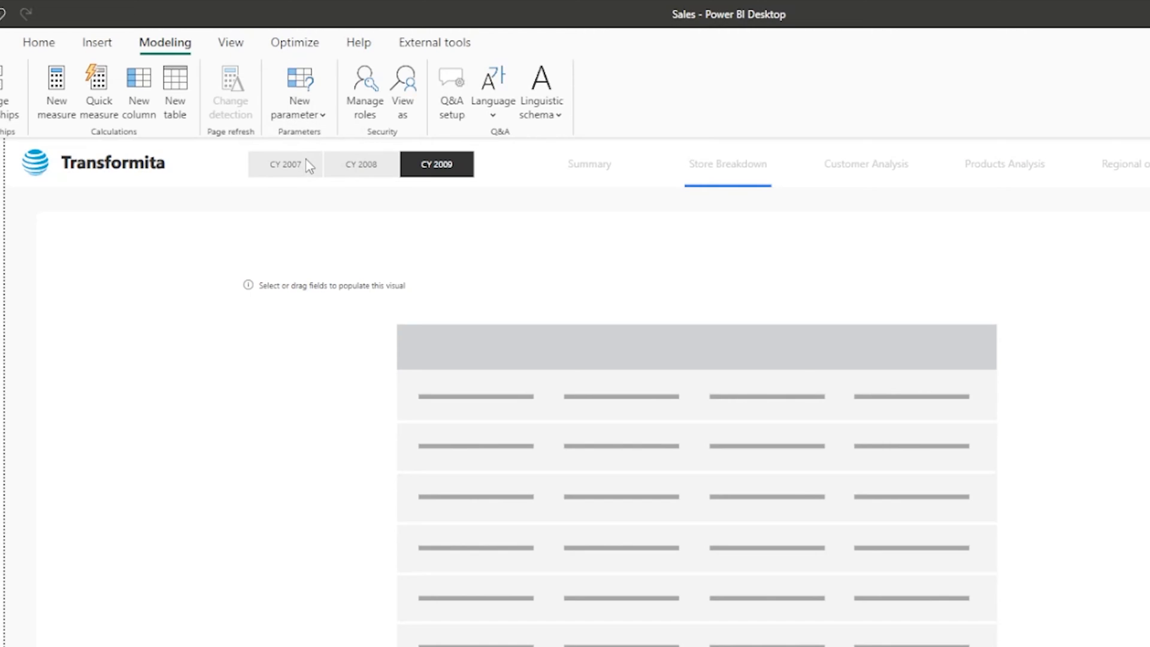
# Step: Start a new Fields parameter from the Modeling ribbon
pyautogui.click(298, 92)
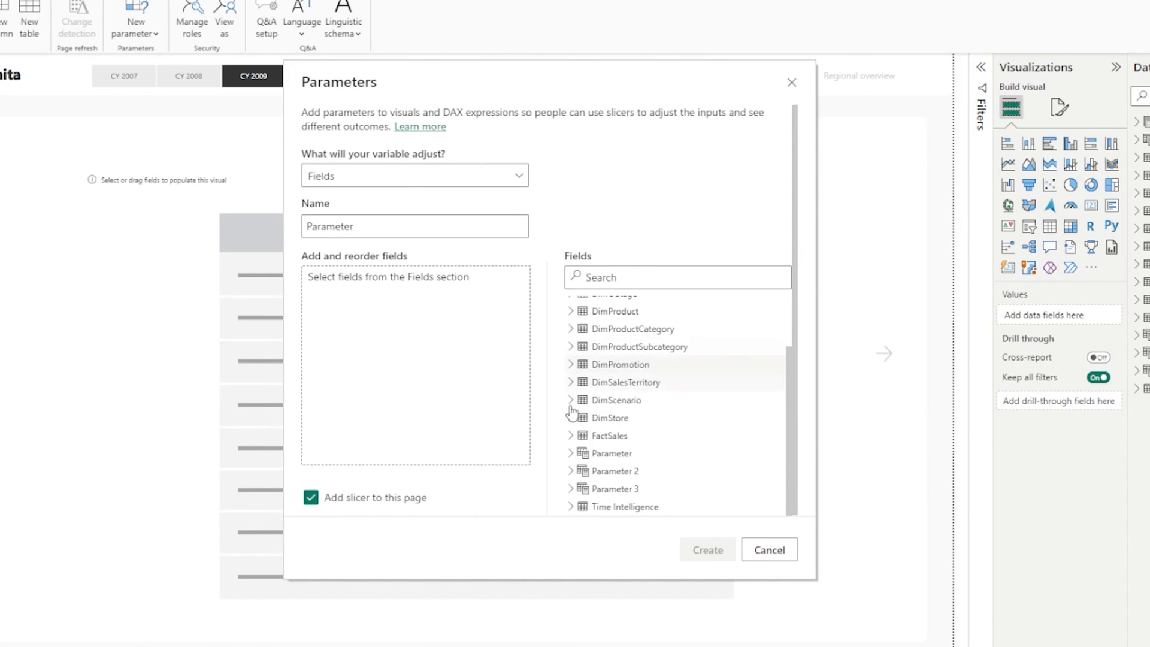
# Step: Add StoreName, ProductName, Manufacturer and ProductCategoryName, moving ProductCategoryName above Manufacturer
pyautogui.click(570, 417)
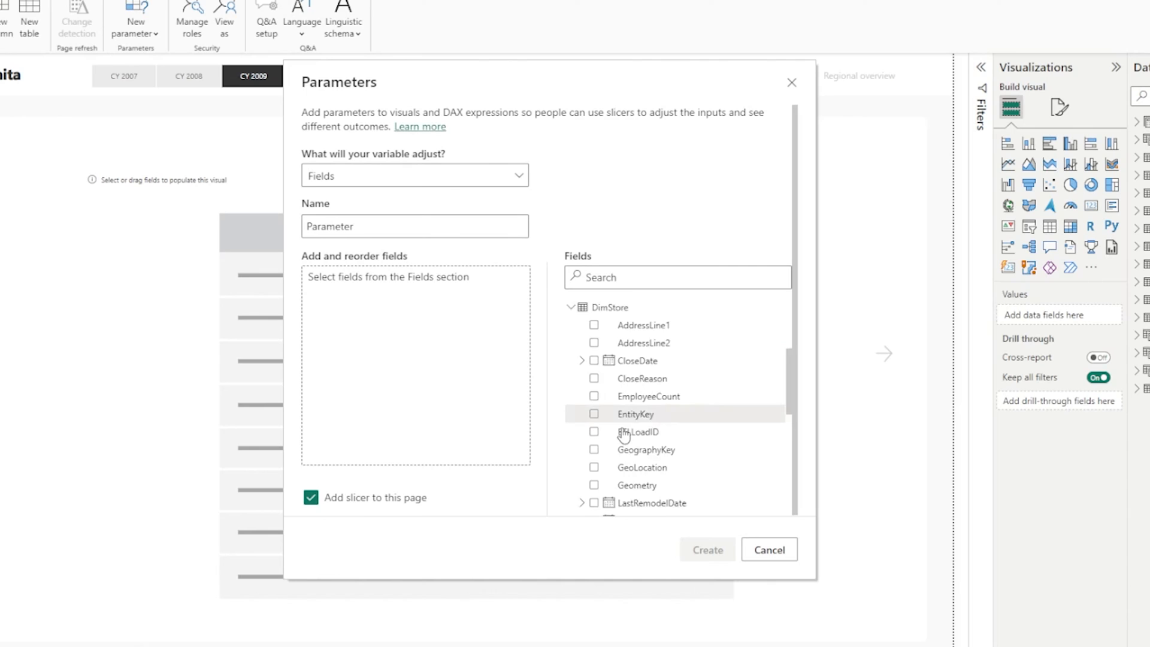
pyautogui.scroll(-3)
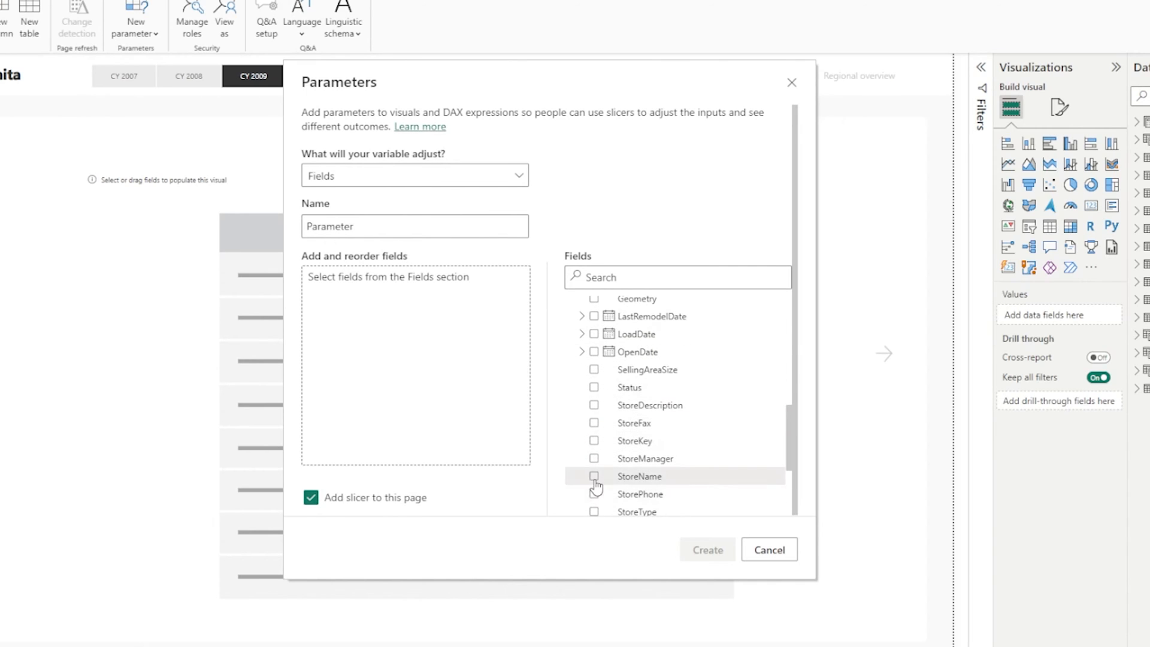
pyautogui.click(595, 476)
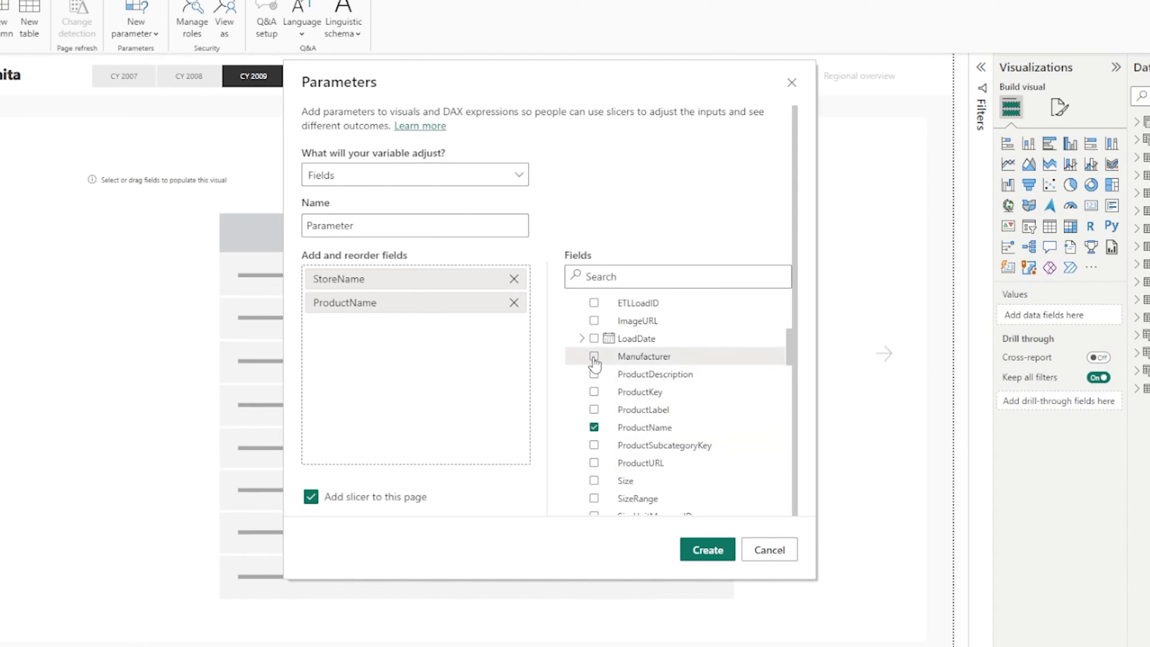
pyautogui.click(595, 357)
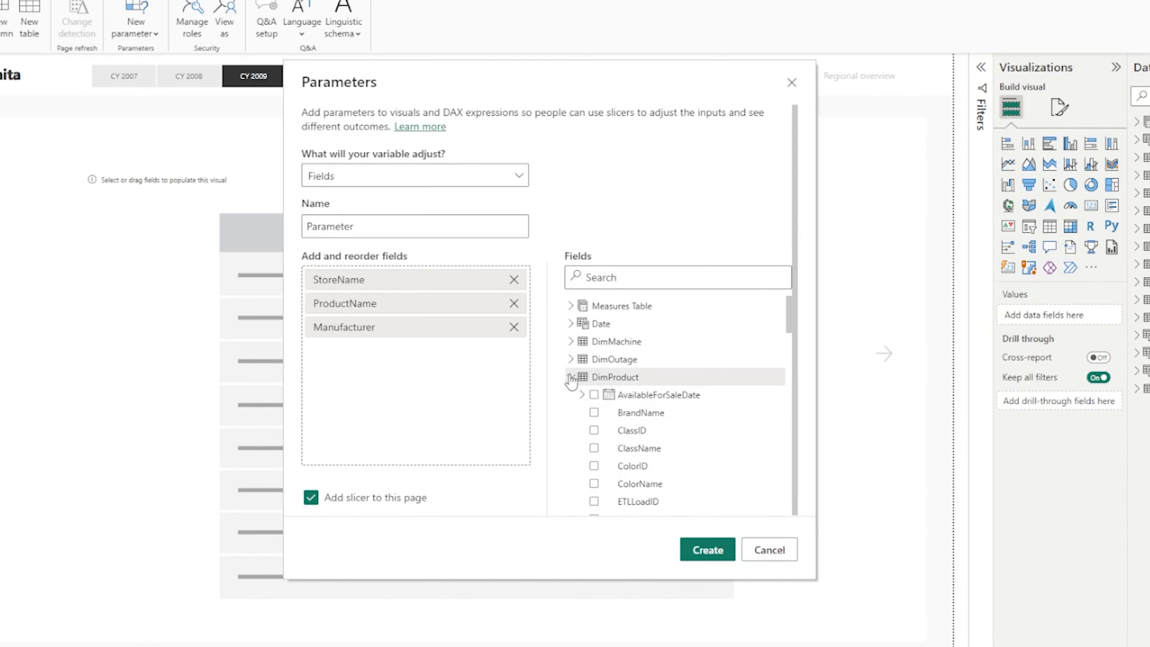
pyautogui.click(571, 377)
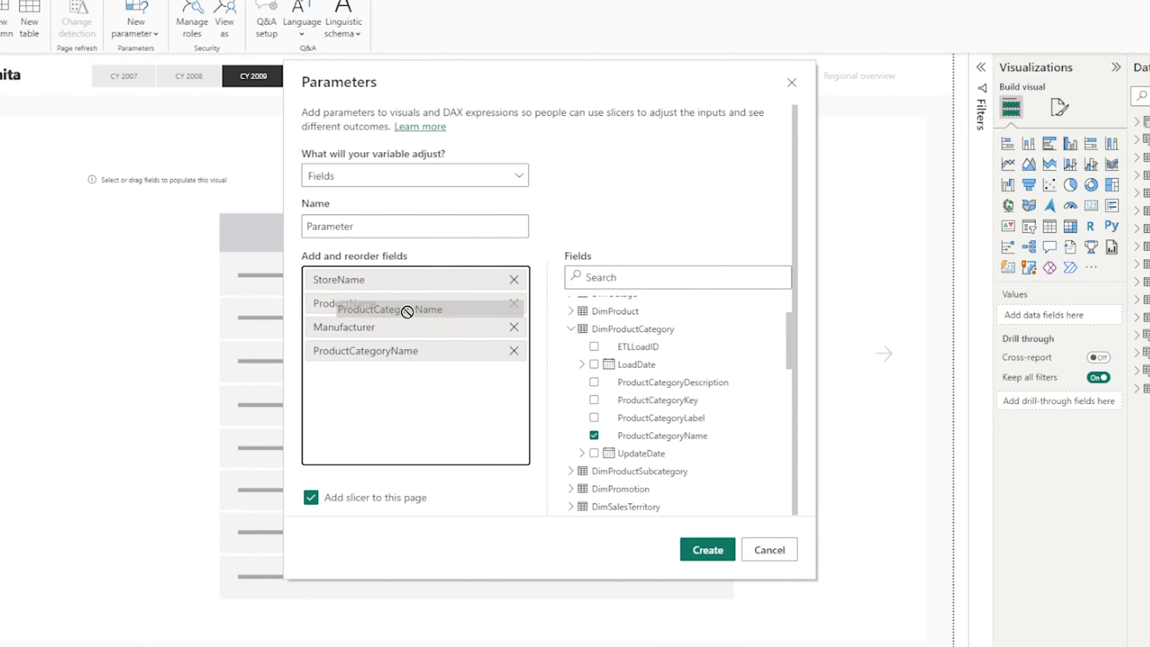
pyautogui.moveTo(391, 309); pyautogui.dragTo(390, 326)
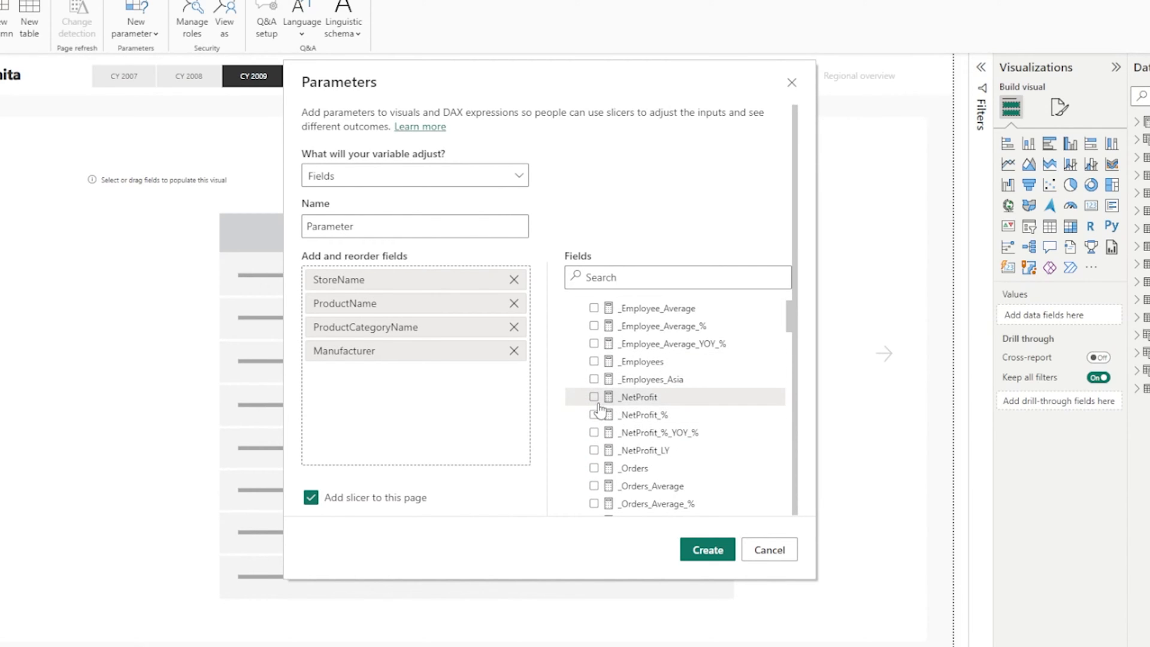
# Step: Add _NetProfit, _Orders, _Sales and _Units_Sold measures and create the parameter as 'Table Selection'
pyautogui.click(595, 338)
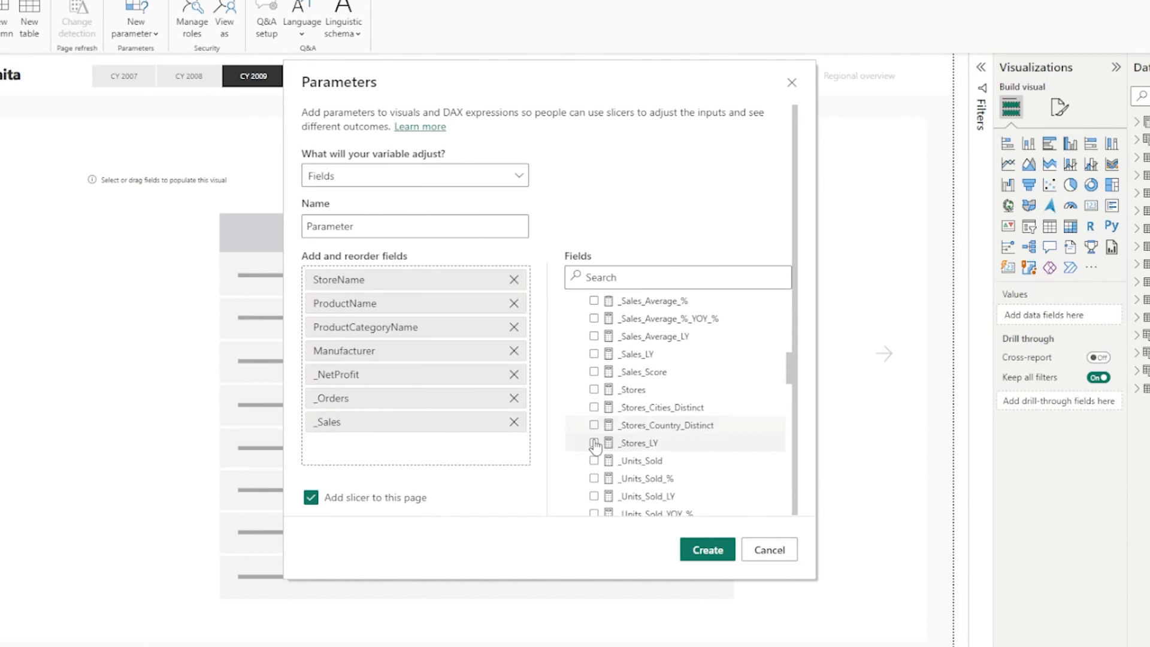
pyautogui.scroll(-3)
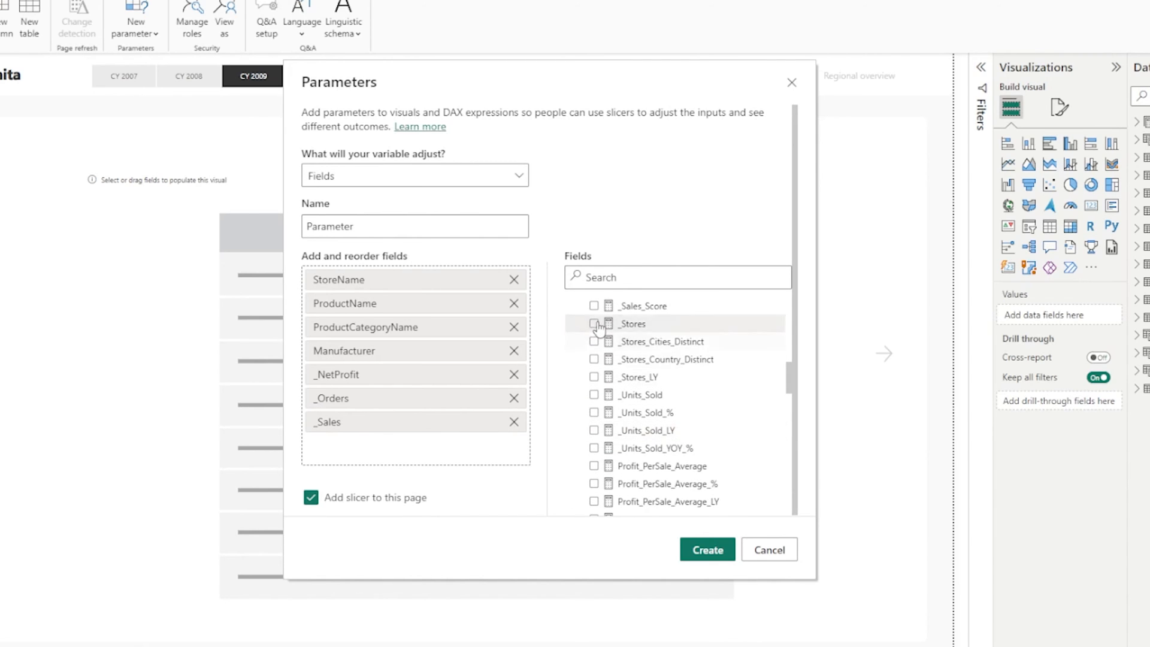
pyautogui.scroll(-3)
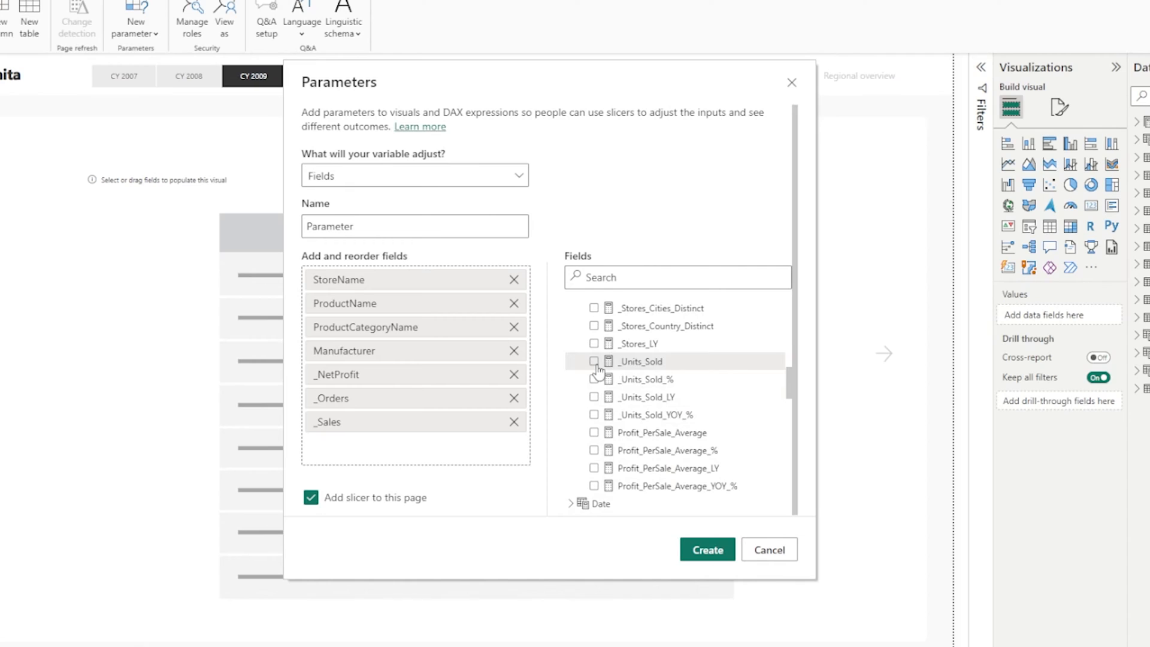
pyautogui.click(594, 361)
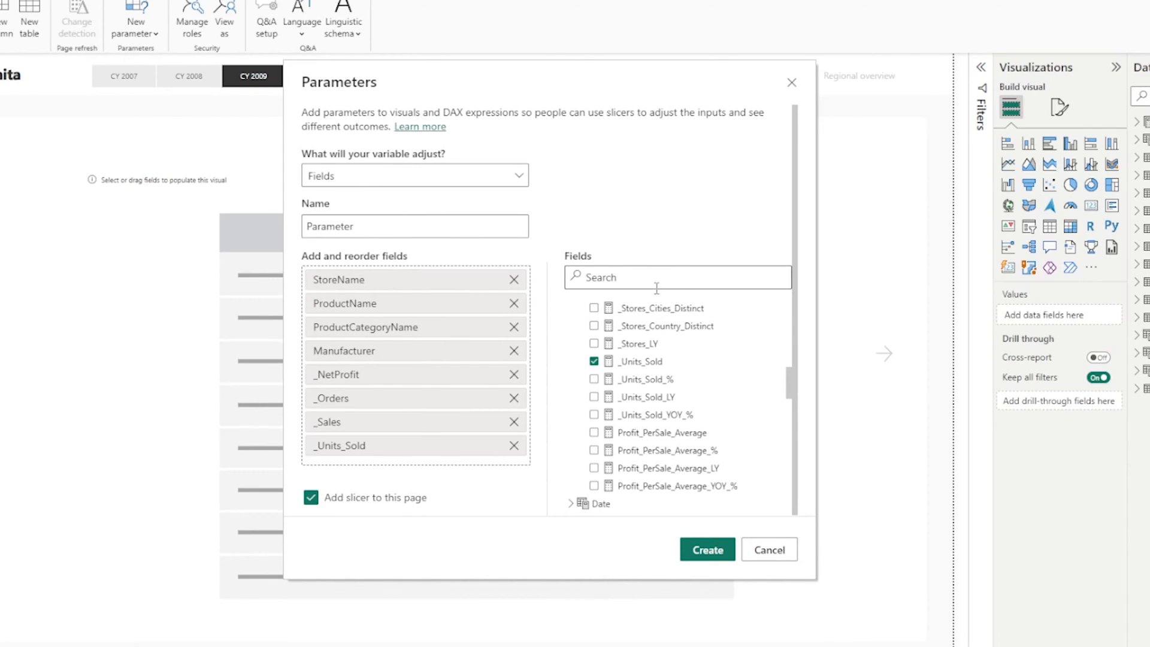
pyautogui.moveTo(573, 368)
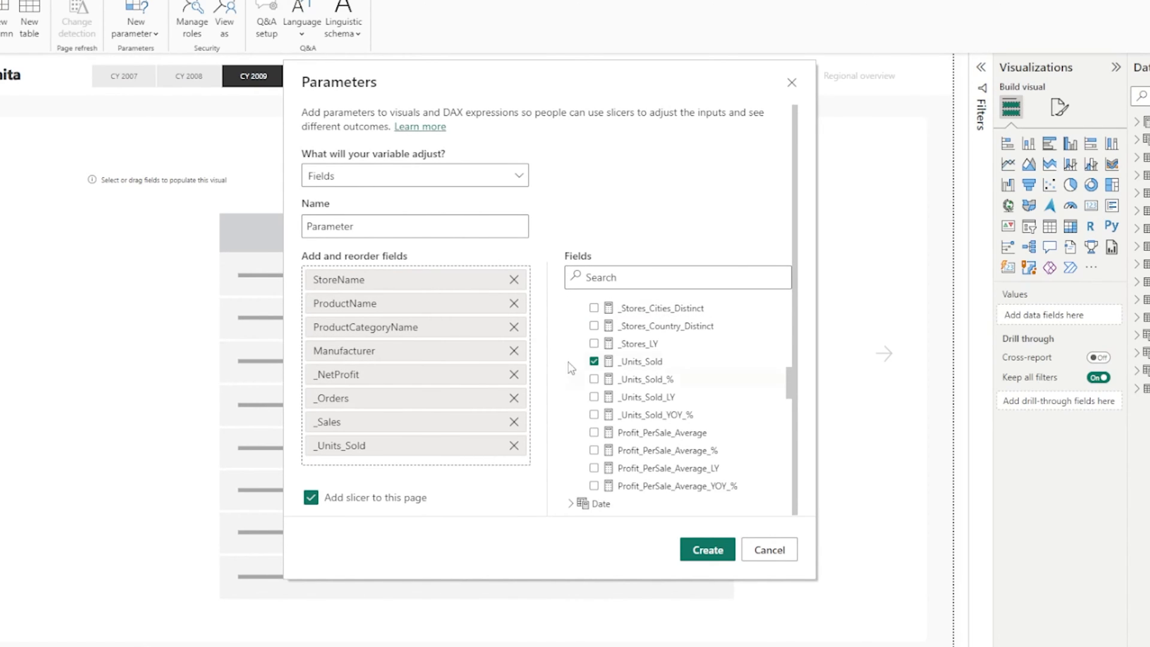
pyautogui.write('Table Selection')
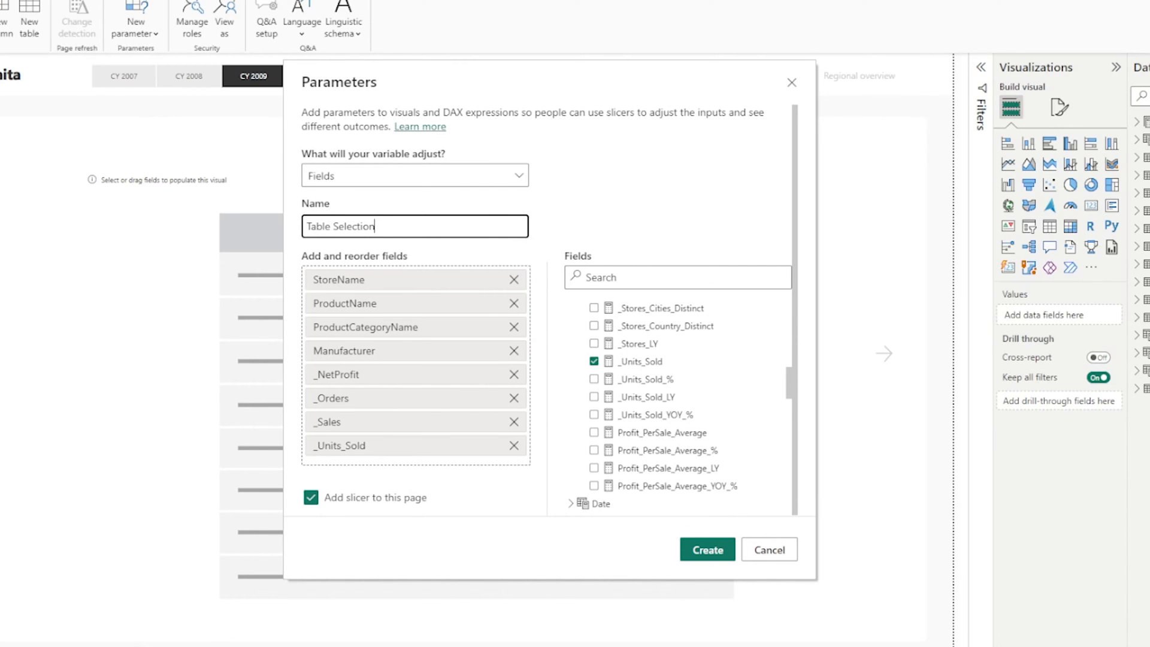
pyautogui.click(770, 550)
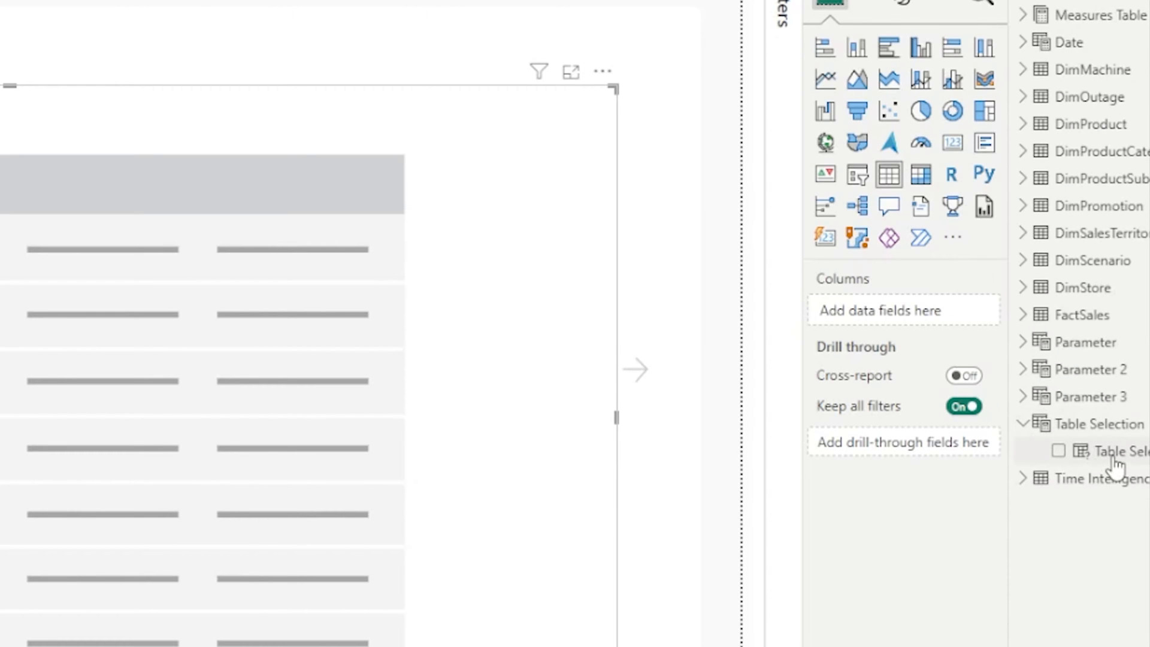
# Step: Bind Table Selection to the table visual and pick _NetProfit in its slicer
pyautogui.click(1058, 451)
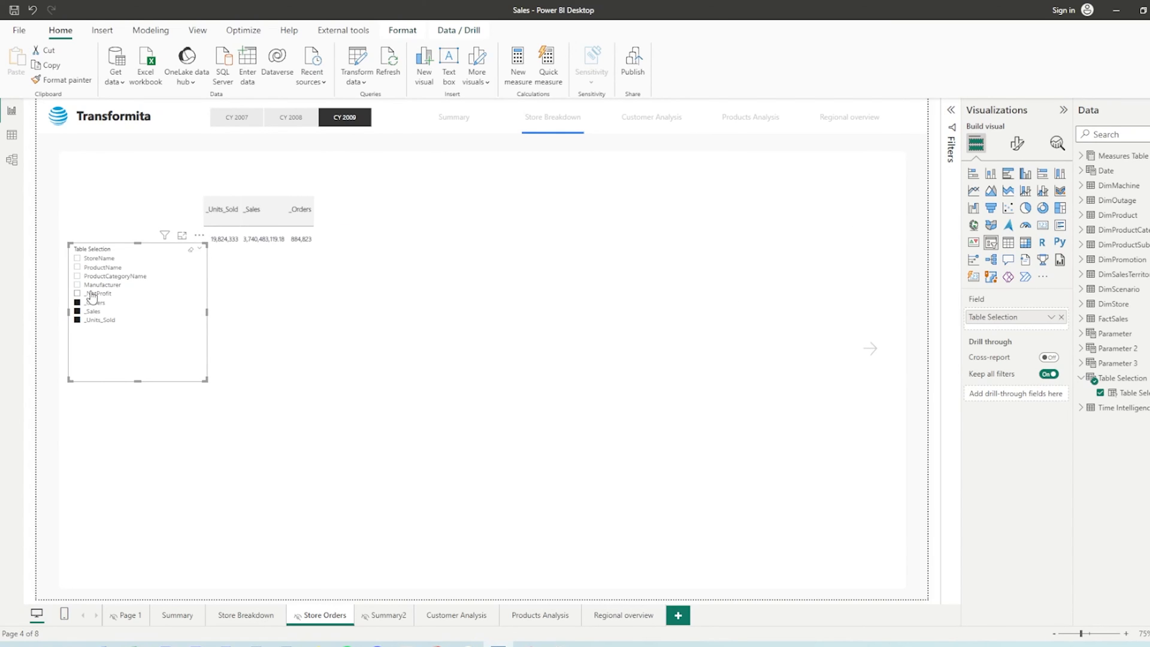
pyautogui.click(77, 293)
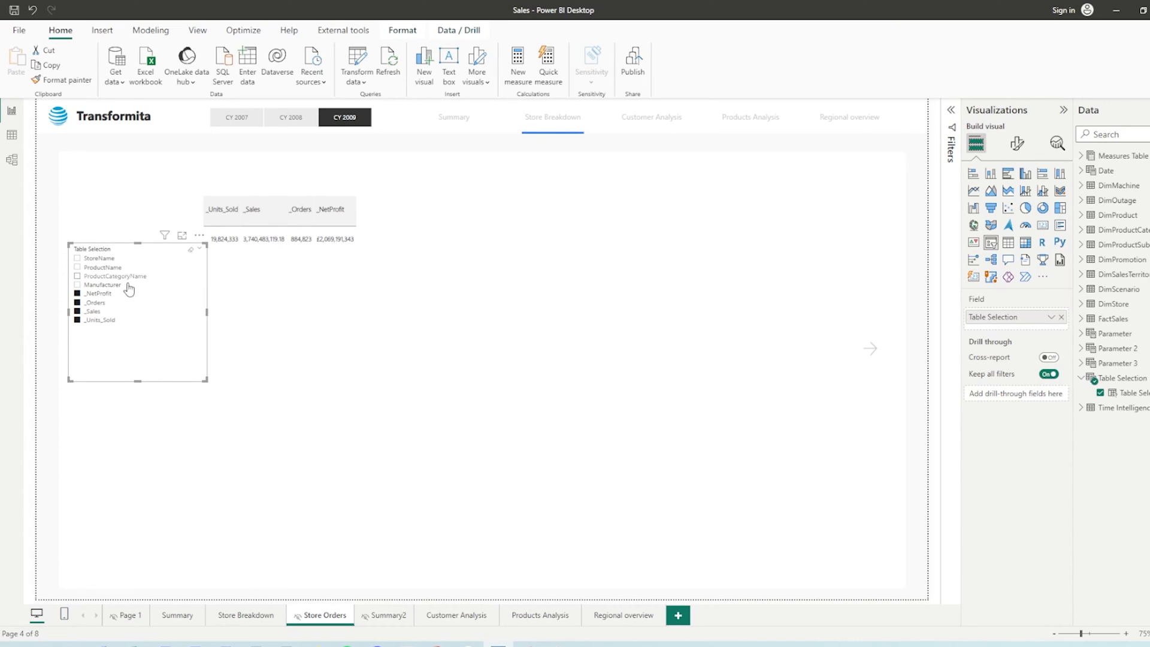
pyautogui.moveTo(126, 357)
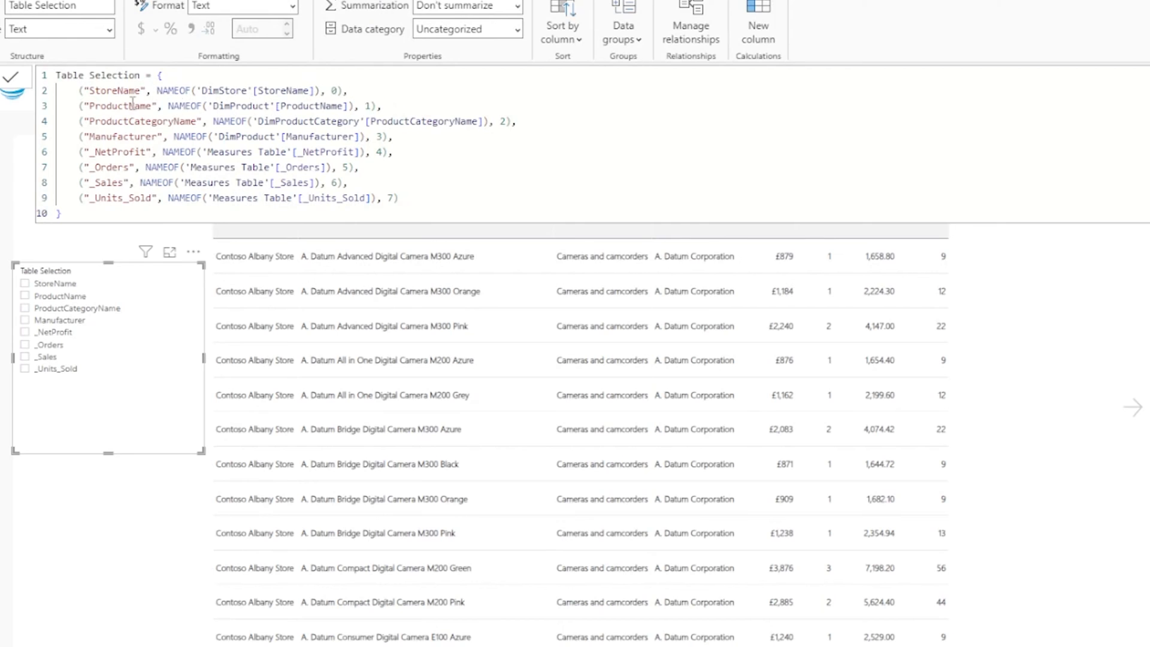
pyautogui.moveTo(192, 121)
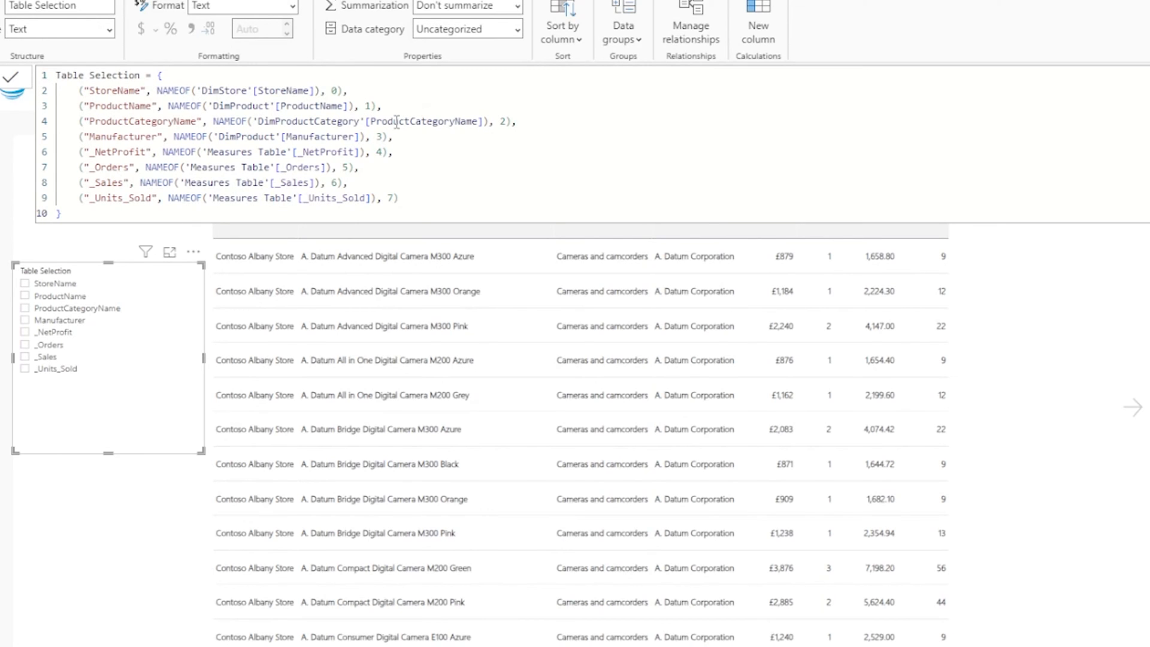
# Step: Add '-- Store Table' comment headers to the DAX and copy the four measure lines under StoreName
pyautogui.click(352, 89)
pyautogui.write('-- ')
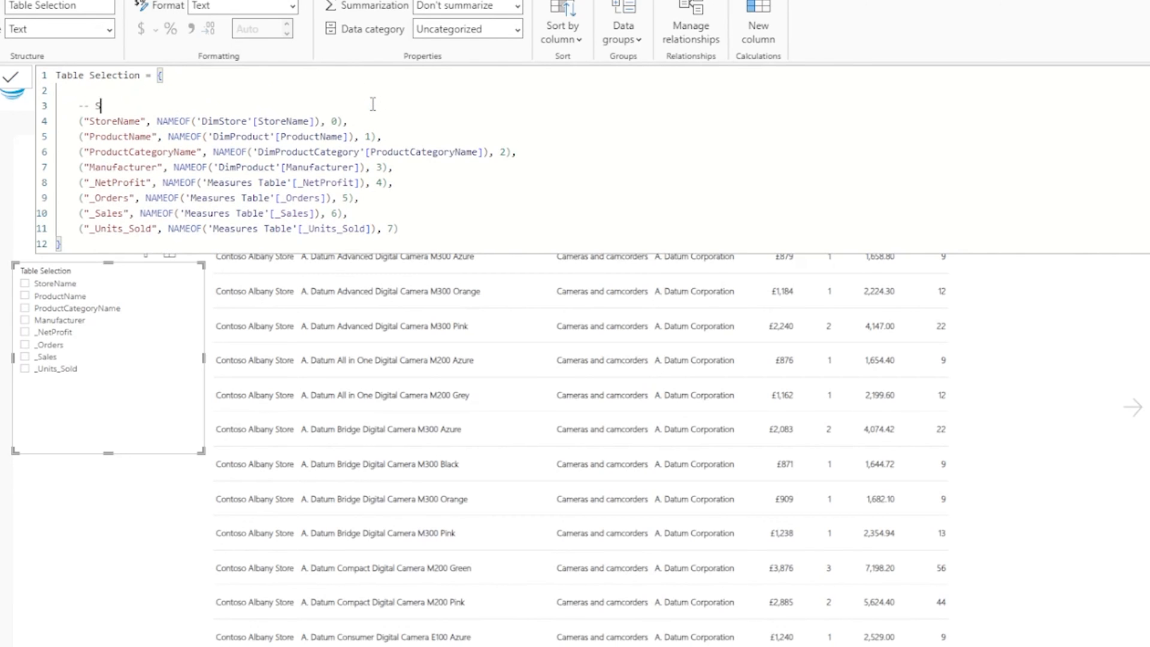
pyautogui.write('Store Table')
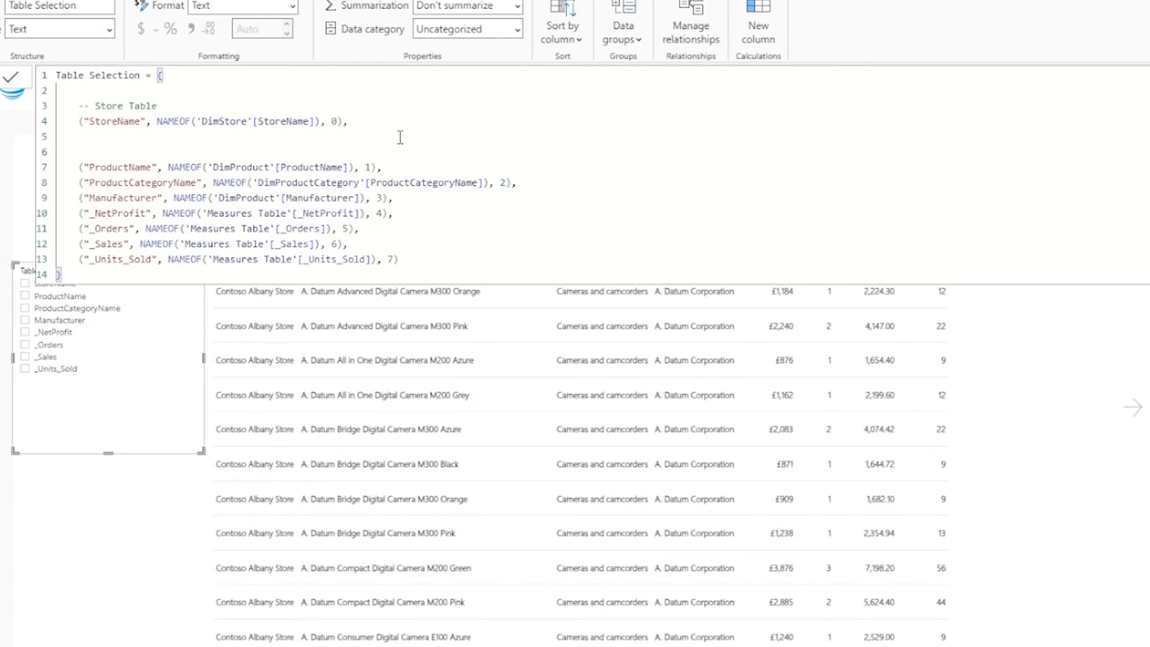
pyautogui.write('-- Store Table')
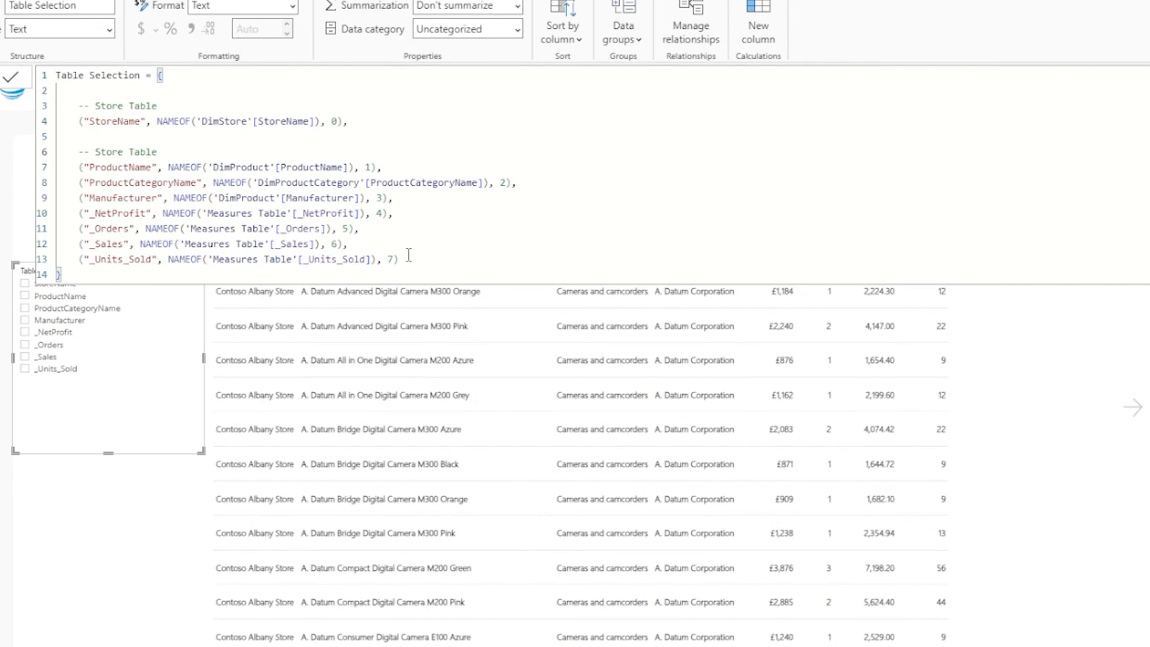
pyautogui.moveTo(73, 214); pyautogui.dragTo(398, 261)
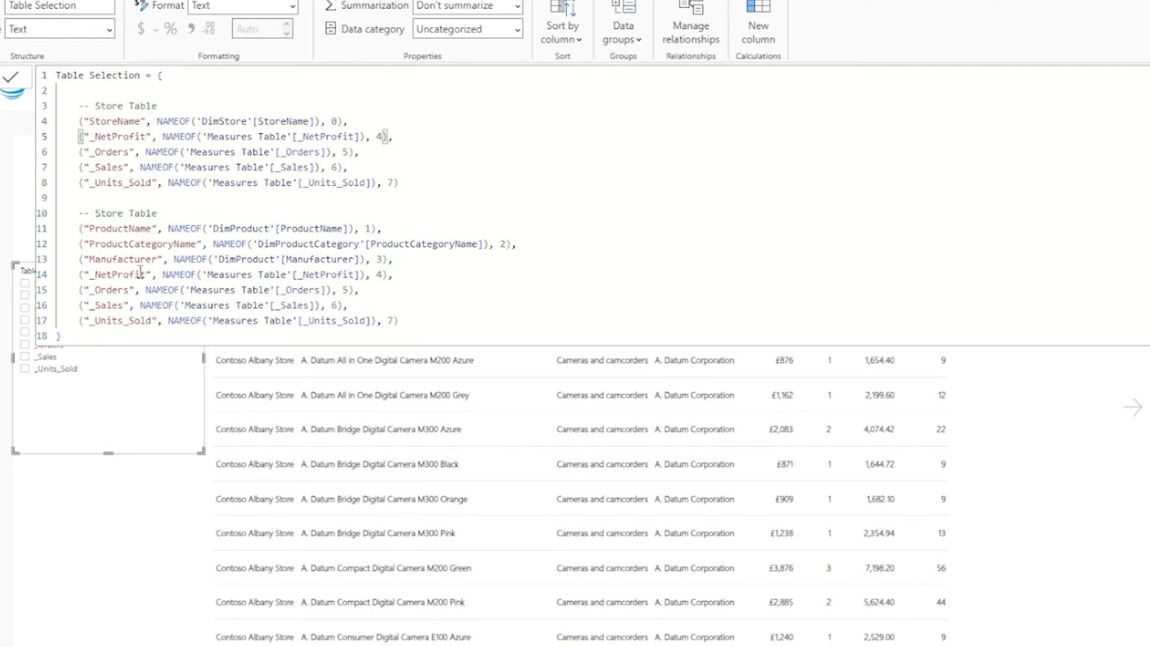
pyautogui.moveTo(114, 297)
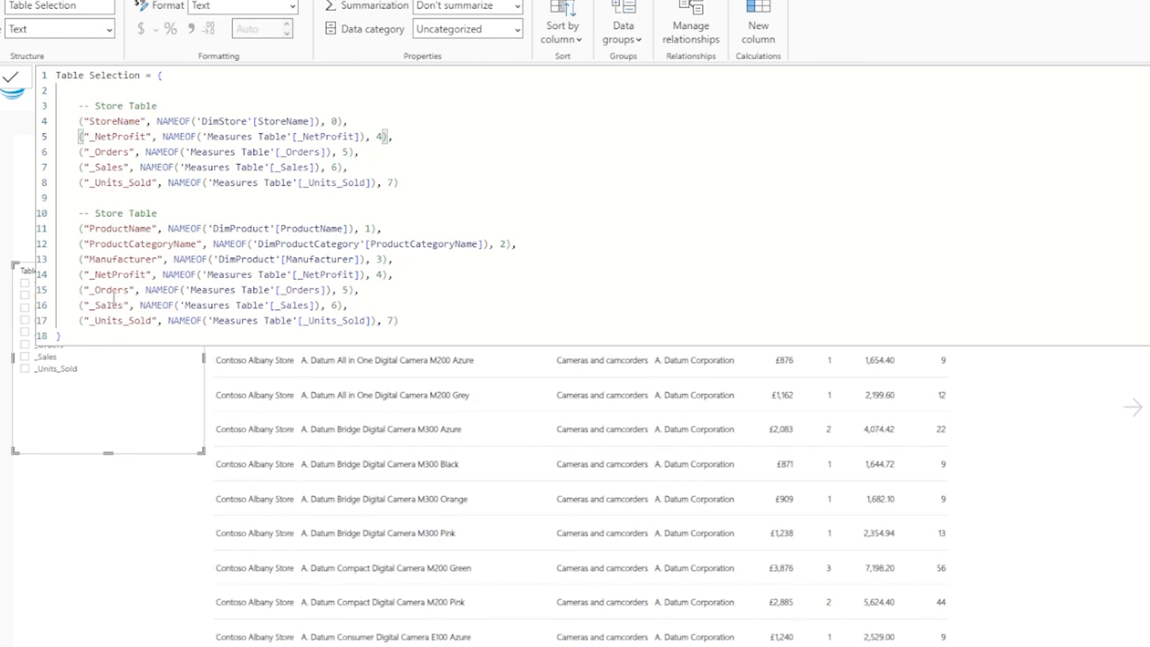
pyautogui.moveTo(274, 217)
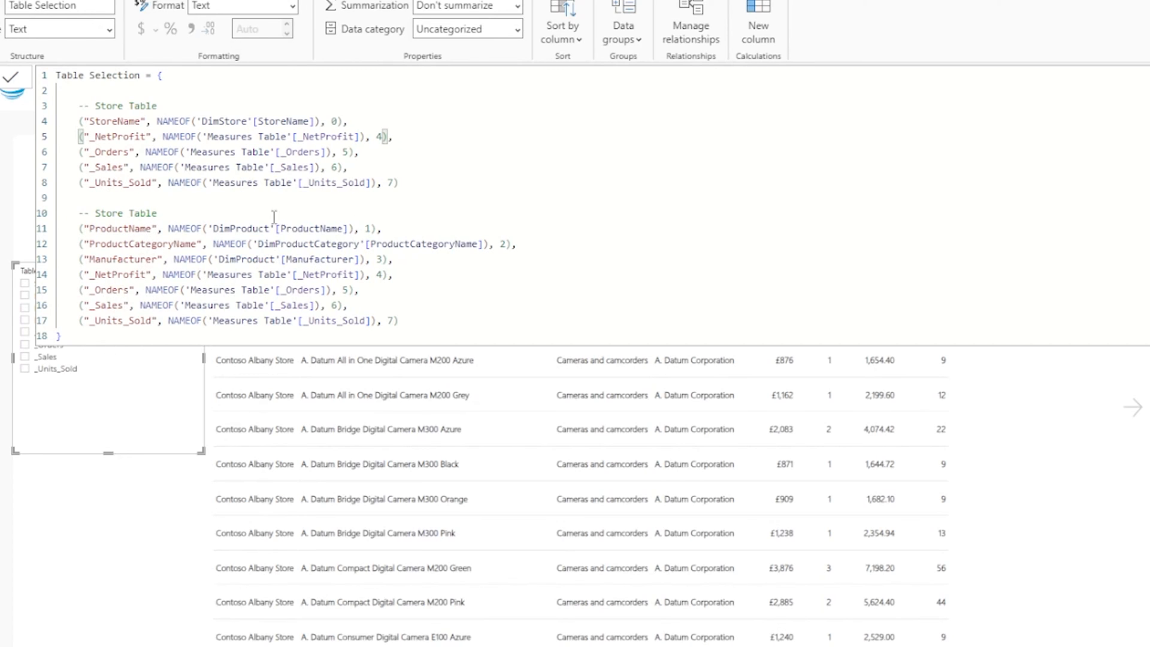
pyautogui.click(133, 153)
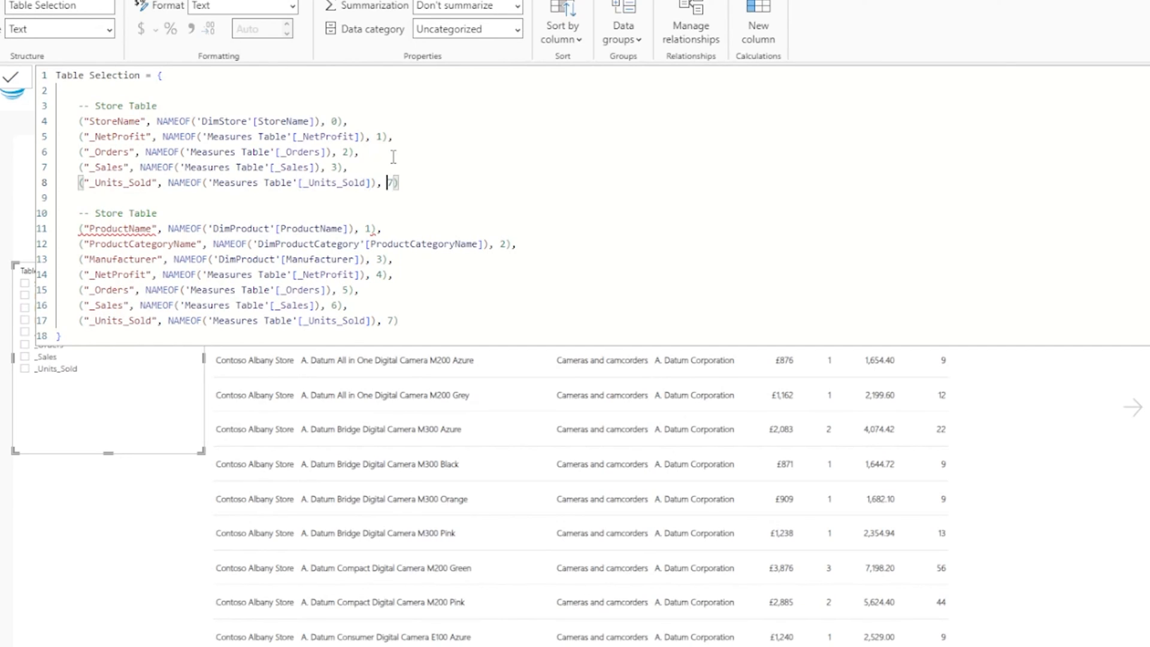
# Step: Renumber the ordinals so store entries run 0–4 and product entries 20–26
pyautogui.write('4')
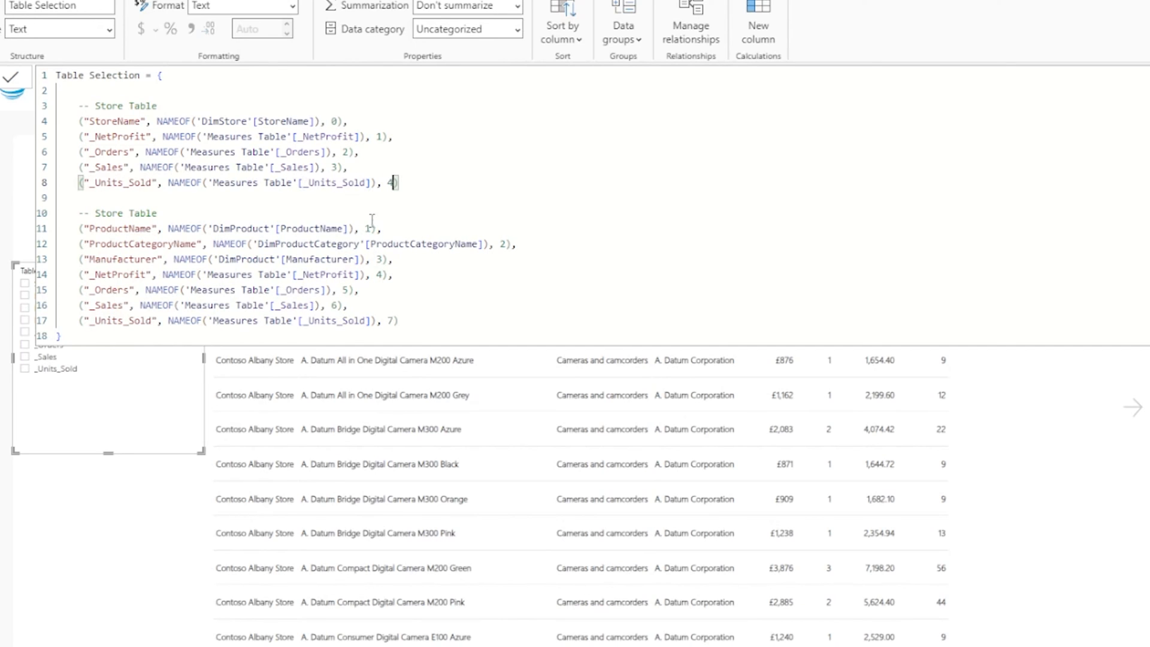
pyautogui.write('20')
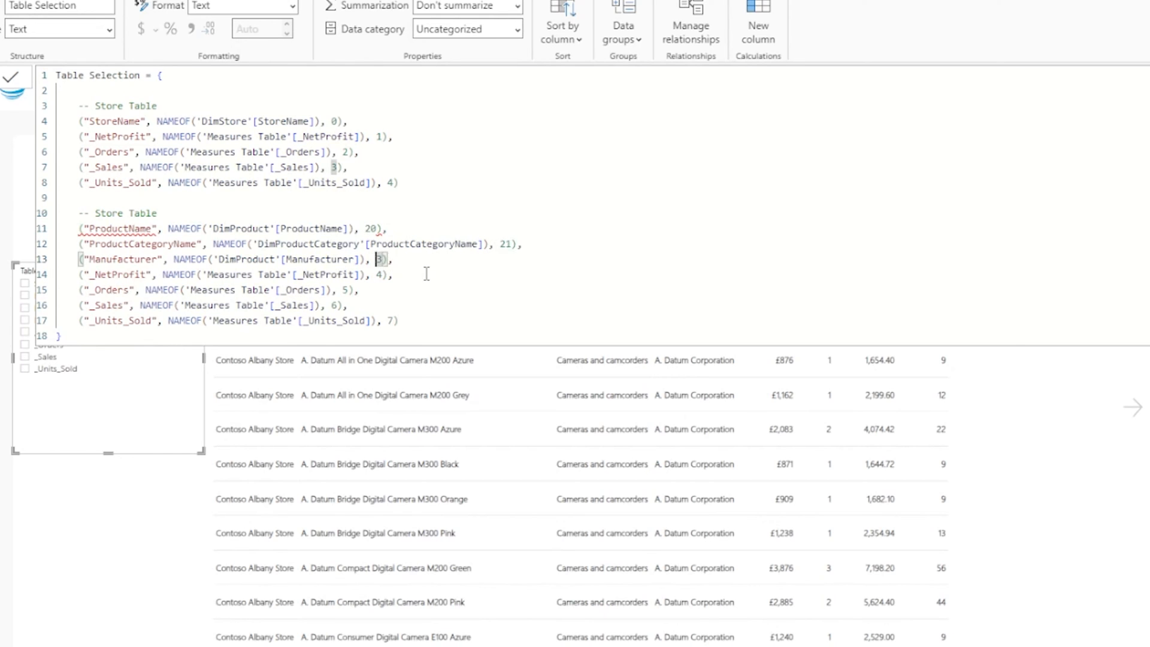
pyautogui.write('22')
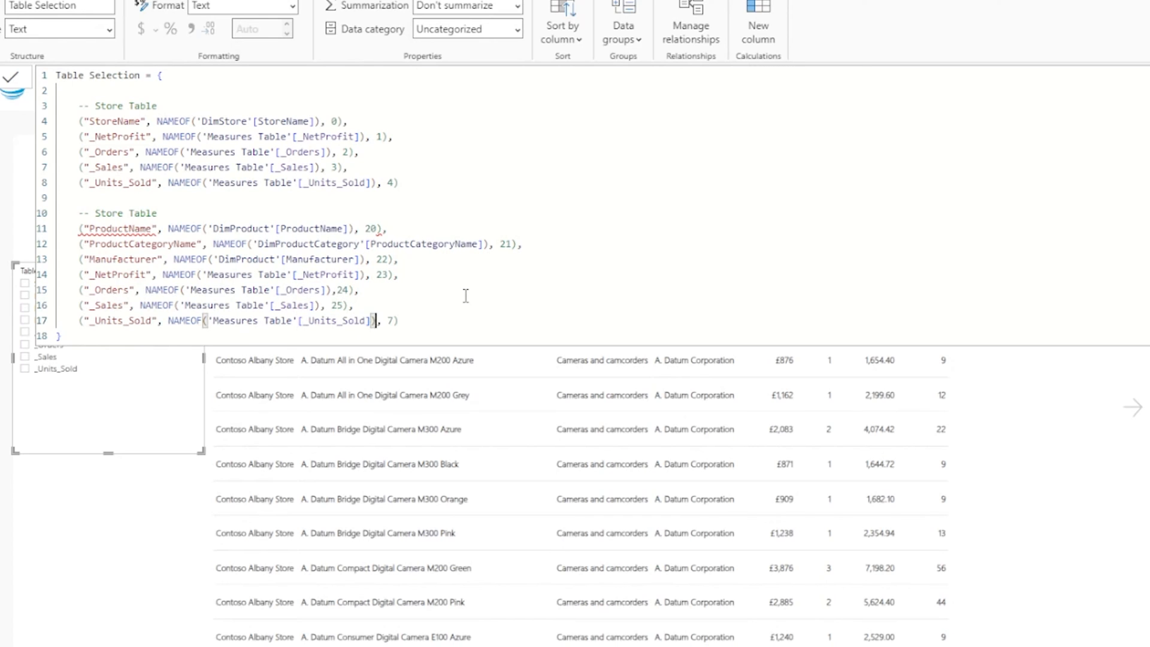
pyautogui.write('26')
pyautogui.click(238, 182)
pyautogui.write(',')
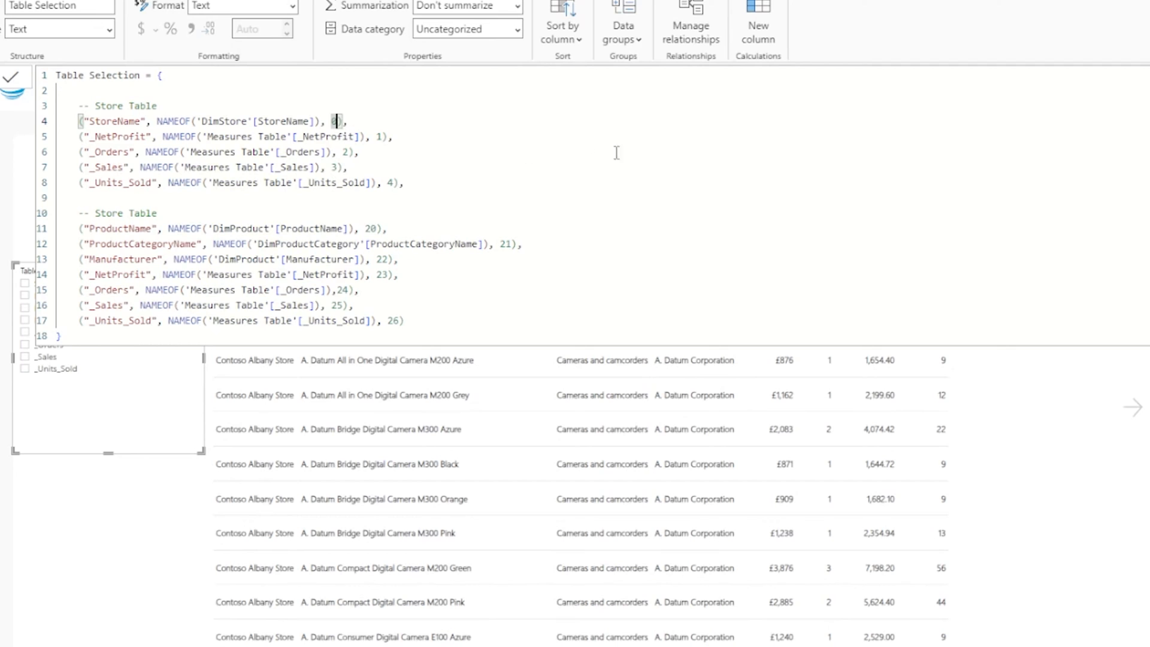
# Step: Tag store rows with "Store table" and product rows with "Product Table" as a third argument
pyautogui.write('0')
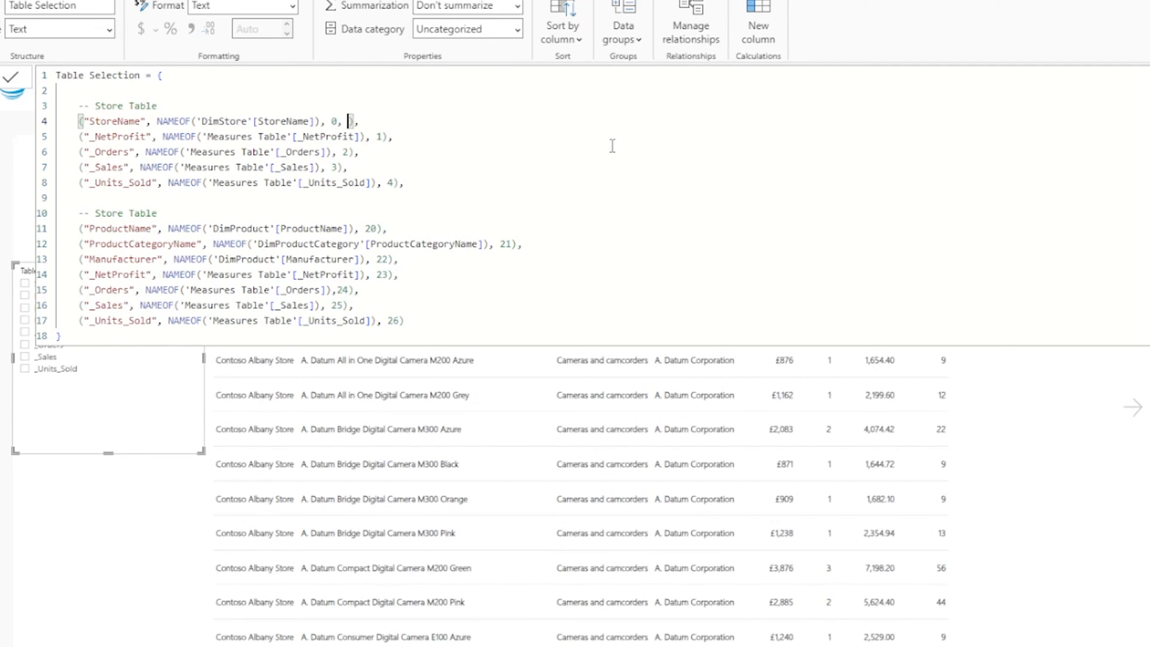
pyautogui.write('Stor')
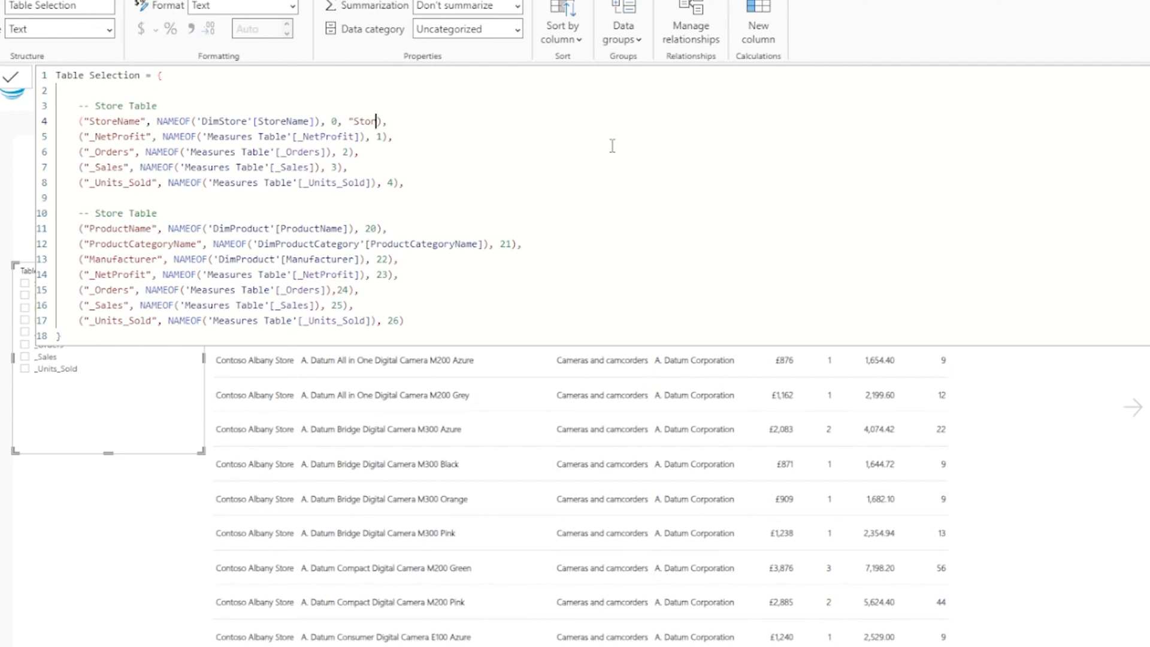
pyautogui.write('table"')
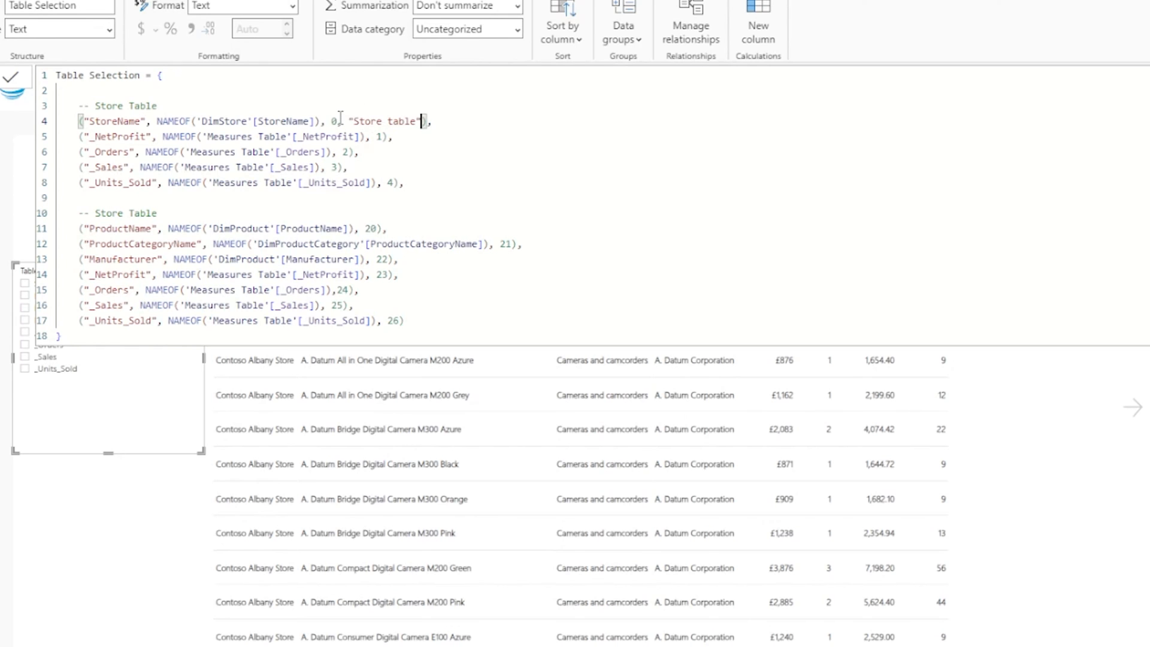
pyautogui.doubleClick(381, 121)
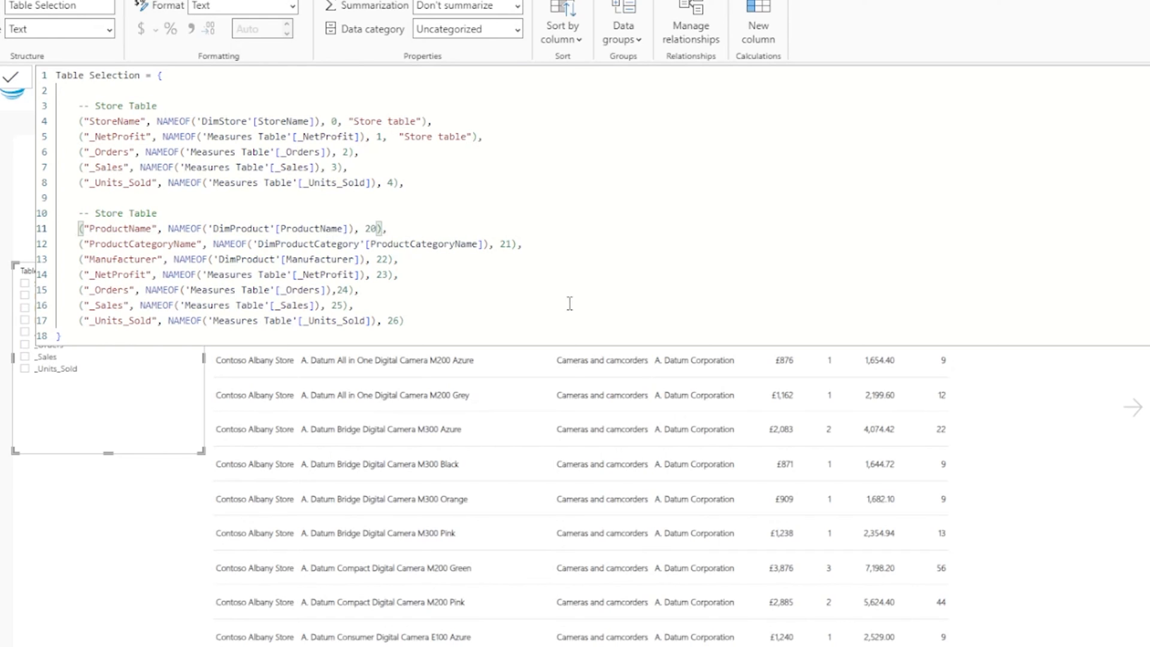
pyautogui.moveTo(134, 215)
pyautogui.write(', "Product ')
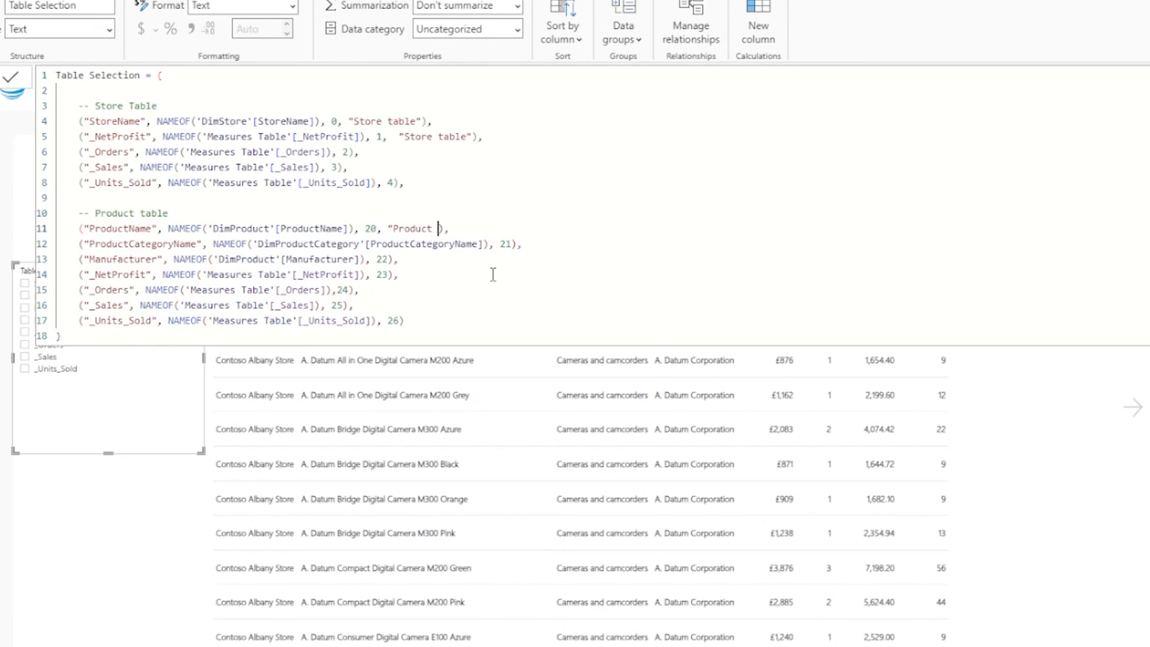
pyautogui.write('Table"')
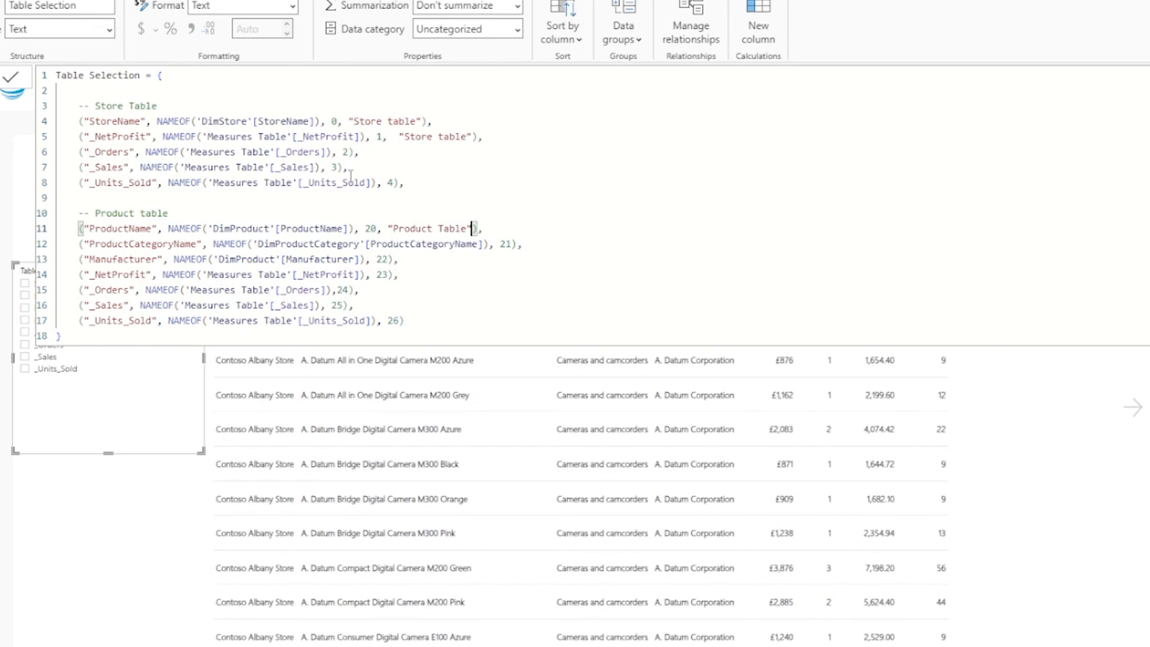
pyautogui.doubleClick(429, 228)
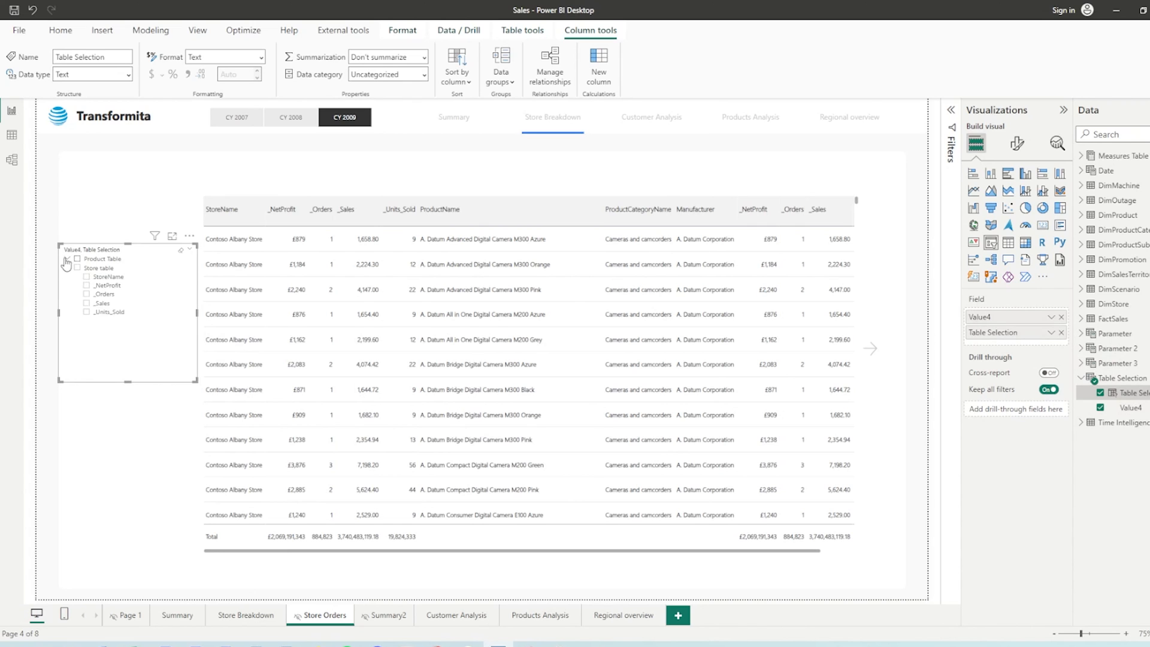
# Step: Expand the Product Table group in the Table Selection slicer
pyautogui.click(67, 259)
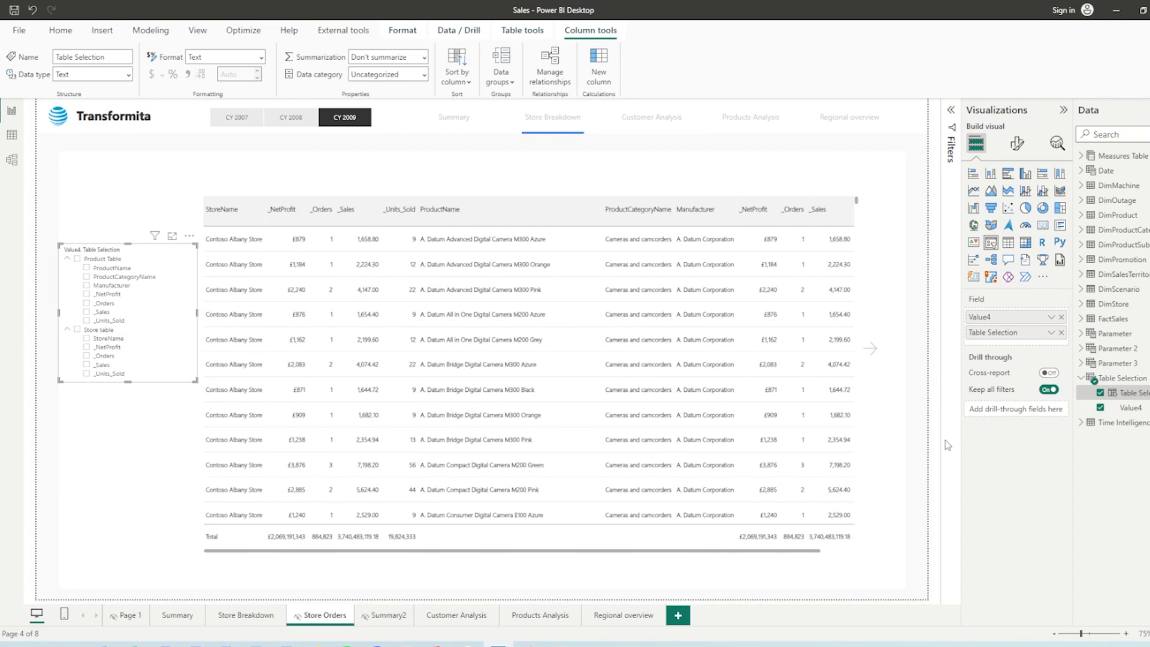
pyautogui.moveTo(952, 410)
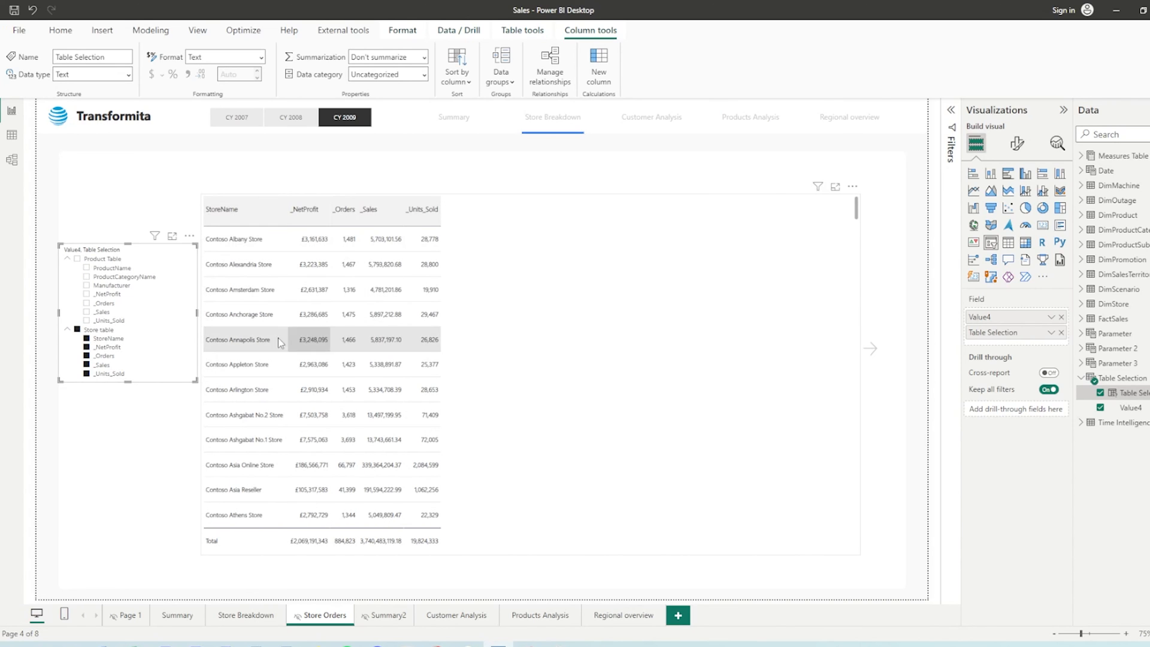
pyautogui.moveTo(191, 341)
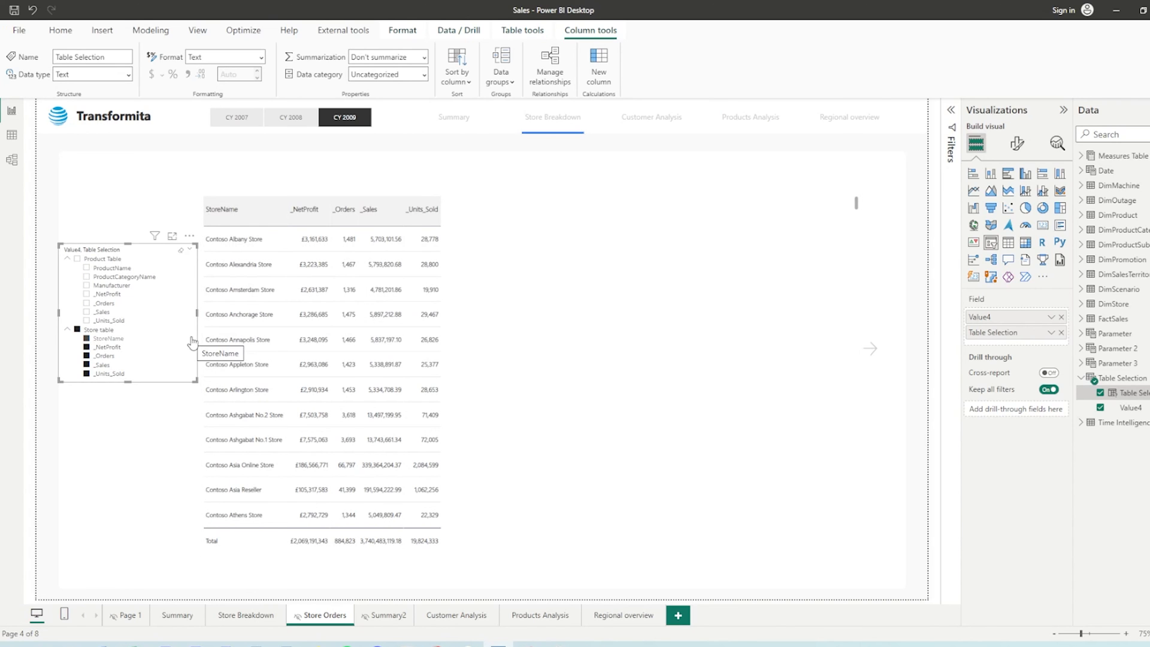
pyautogui.moveTo(187, 325)
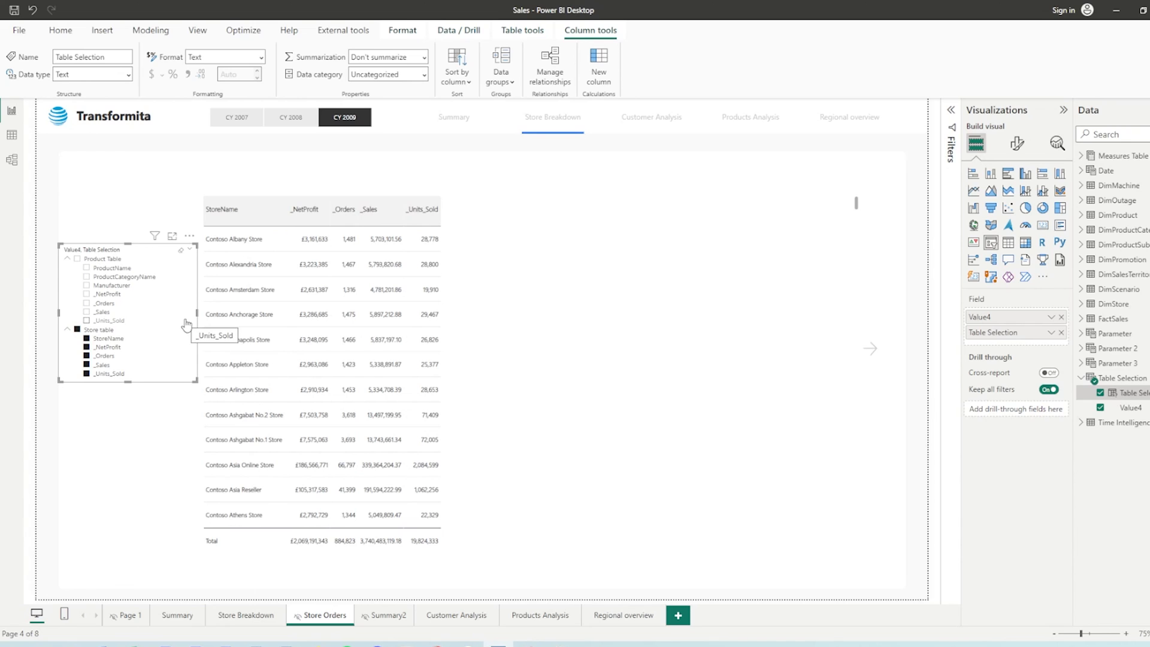